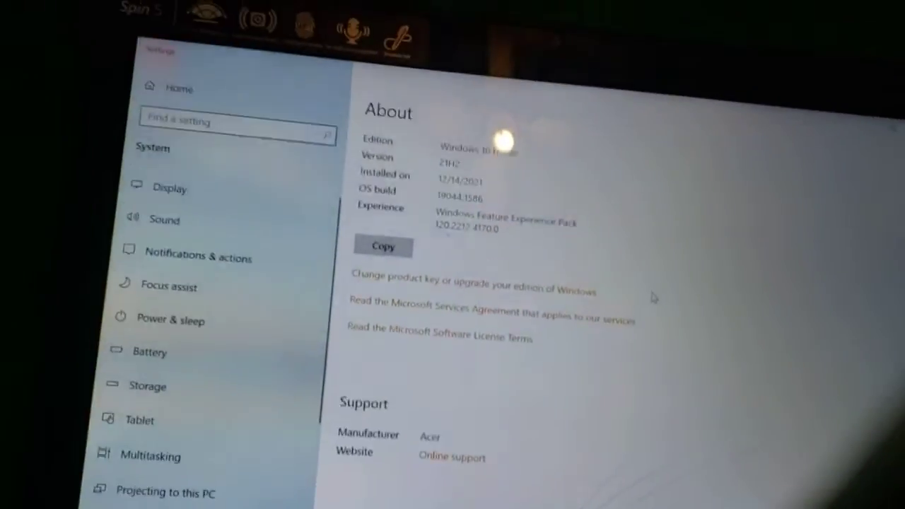
pyautogui.scroll(3)
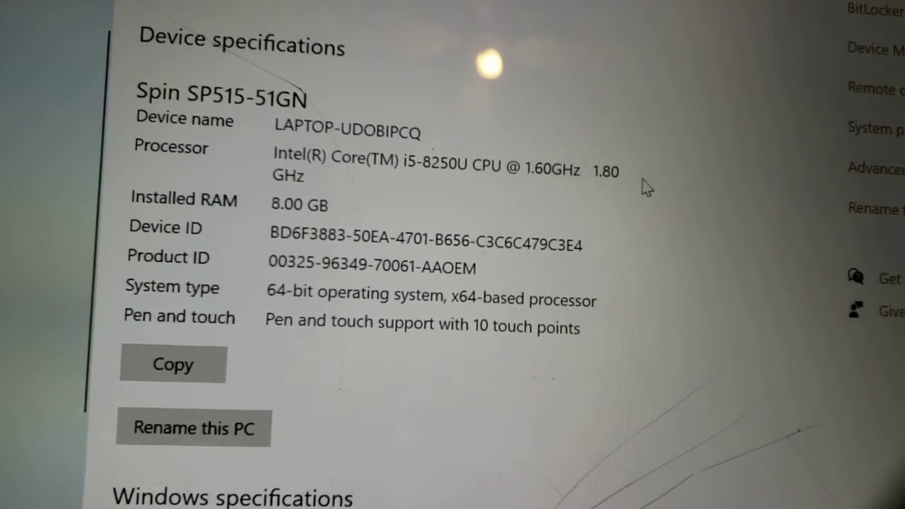
pyautogui.scroll(3)
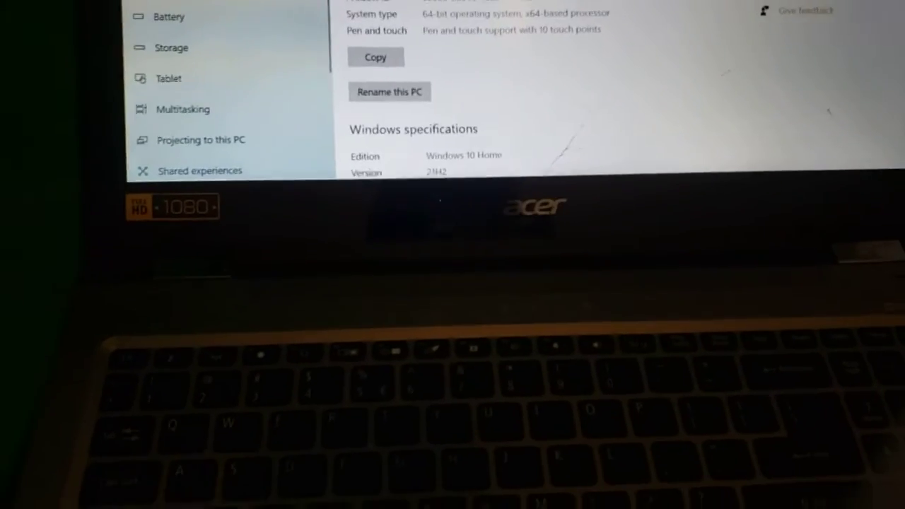
pyautogui.scroll(-3)
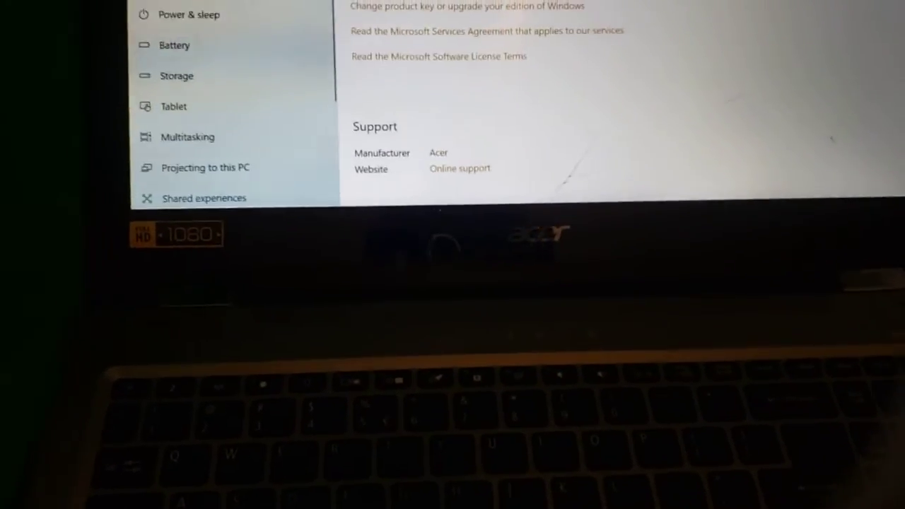